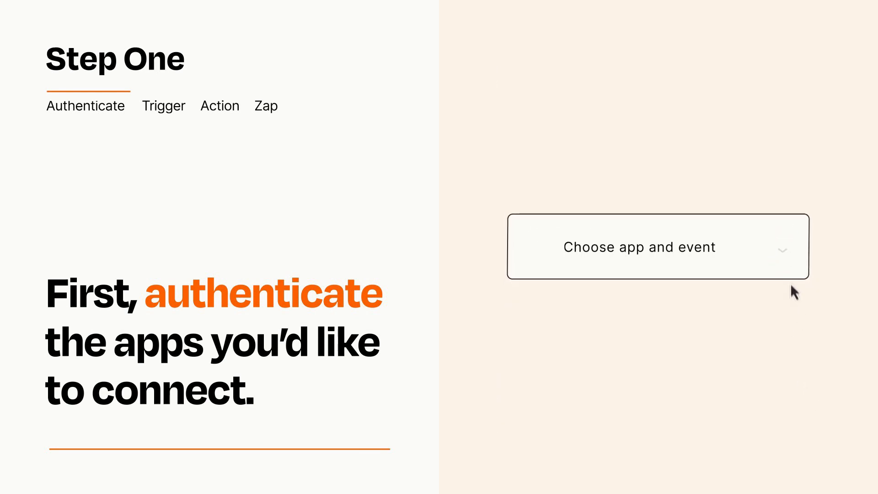
Step: Open the trigger's app-and-event list to pick RSS 'New Item in Feed'
left_click(658, 247)
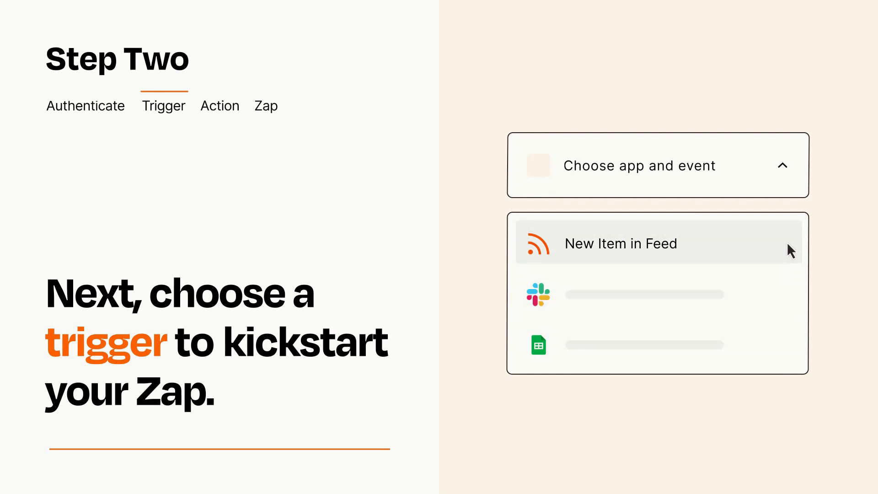
mouse_move(790, 253)
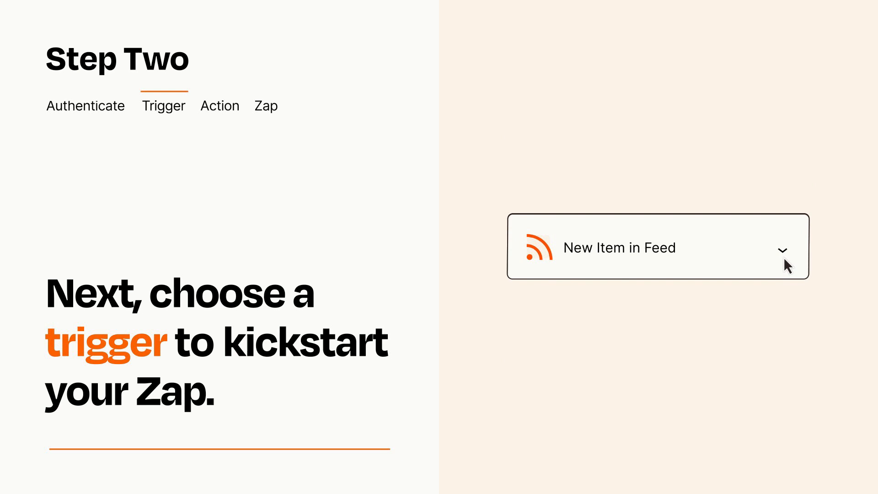
mouse_move(794, 262)
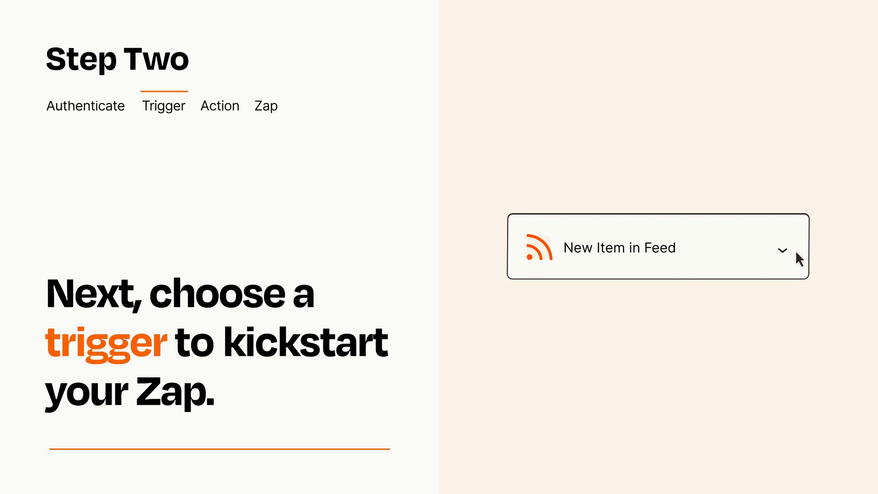
mouse_move(798, 255)
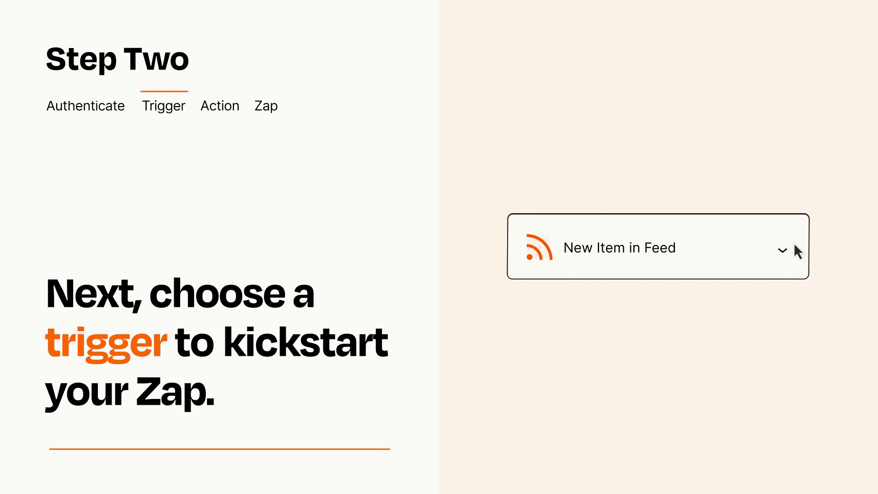
left_click(220, 105)
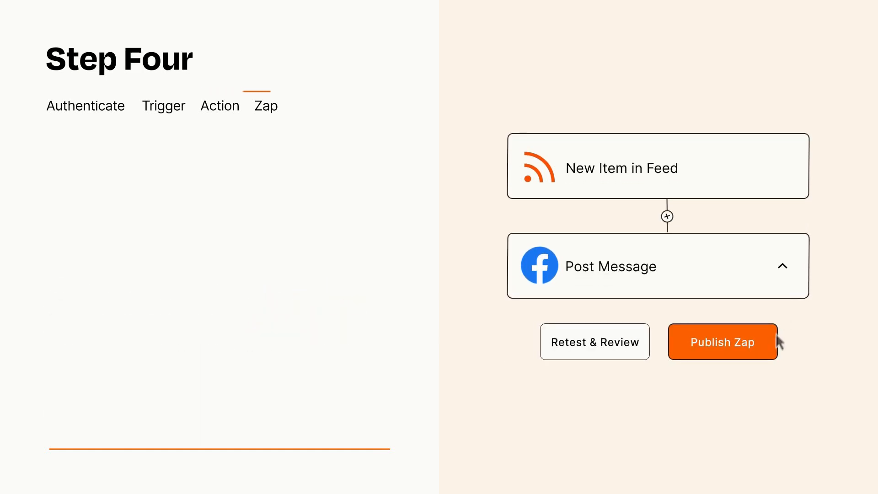
Step: Publish the RSS-to-Facebook Zap and turn it on
left_click(723, 341)
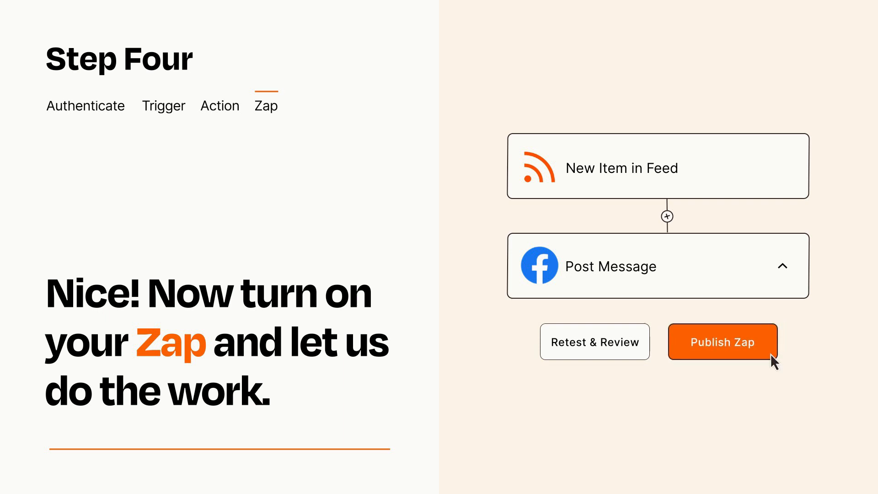
left_click(723, 342)
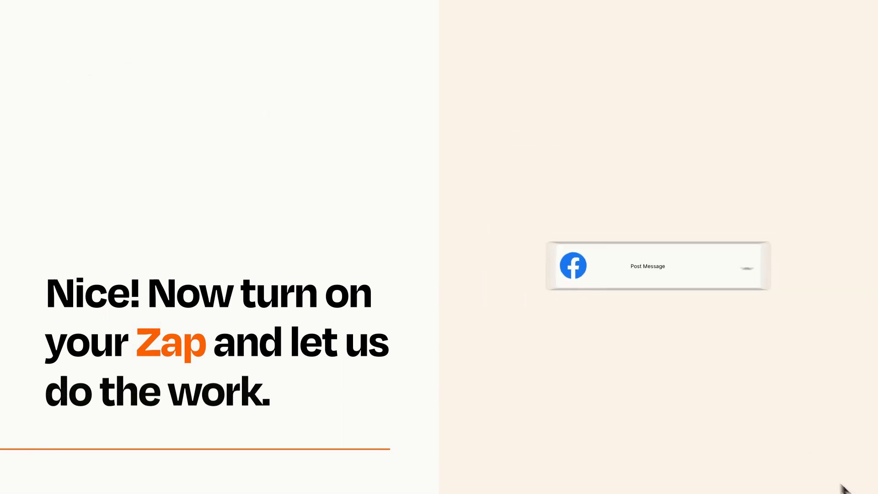